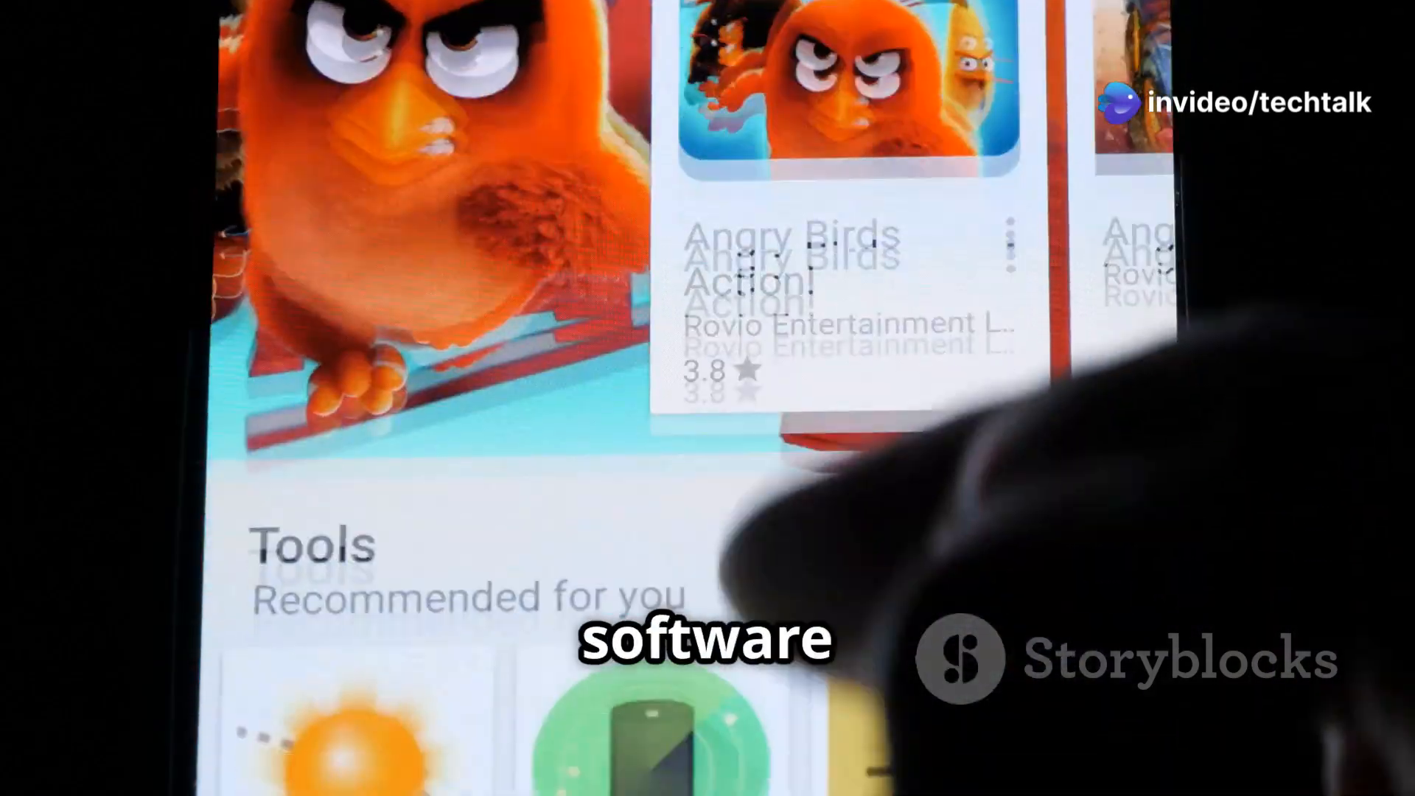
scroll(down, 3)
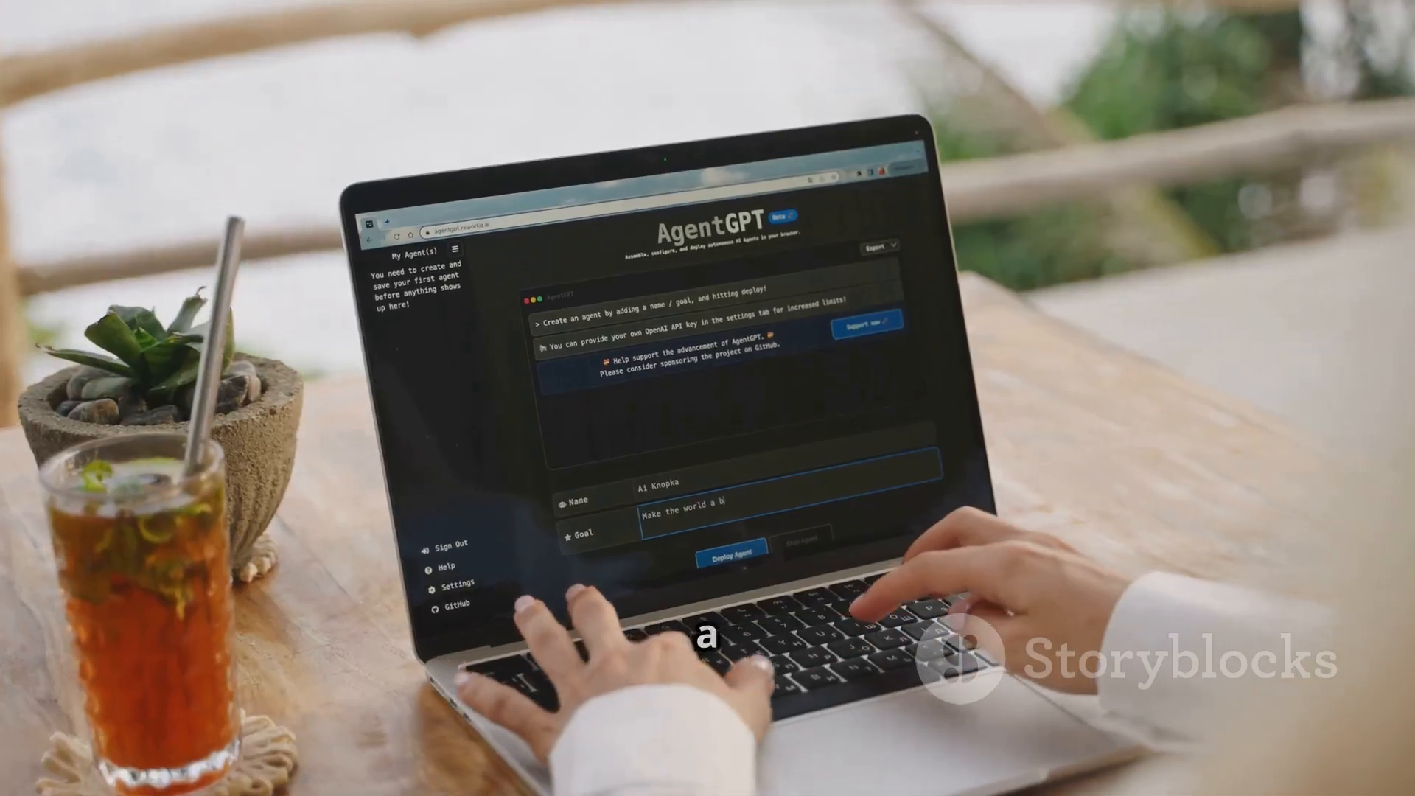
text(best p)
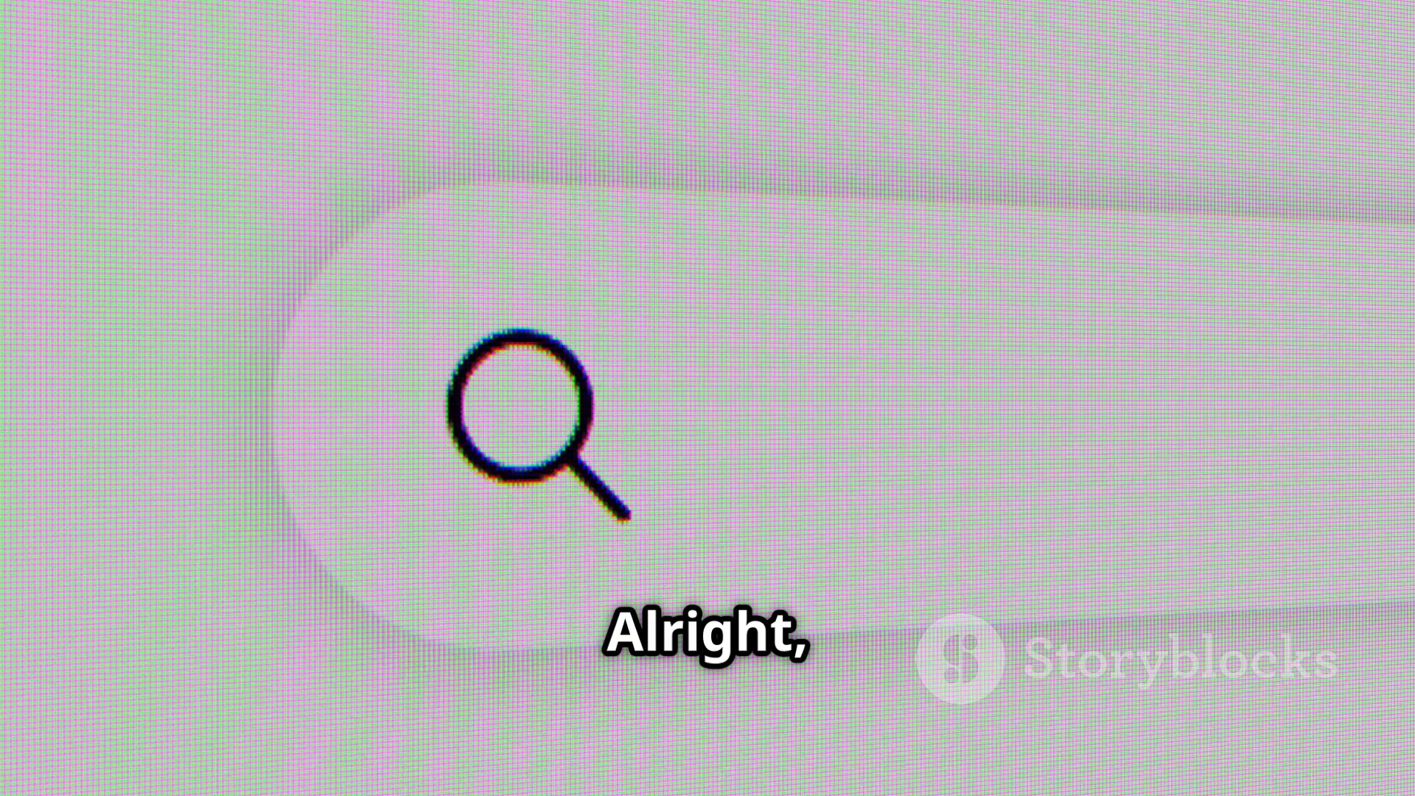
text(linux)
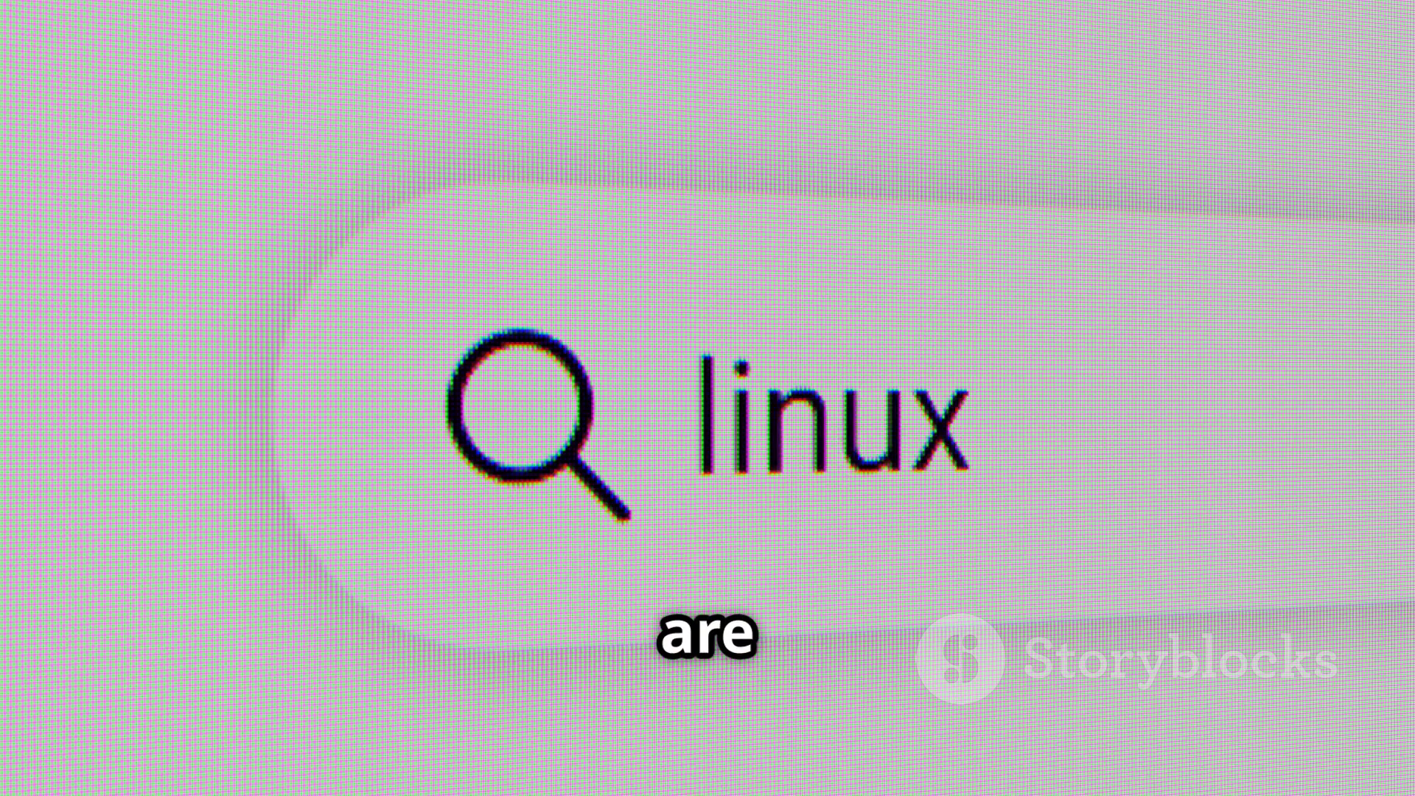